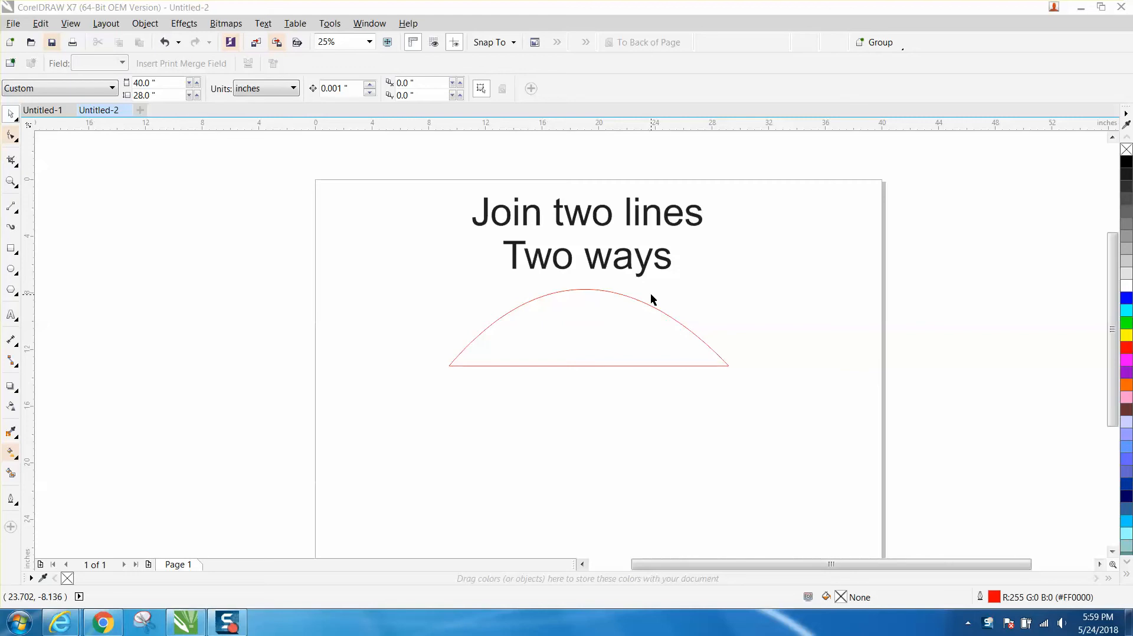
mouse_move(651, 281)
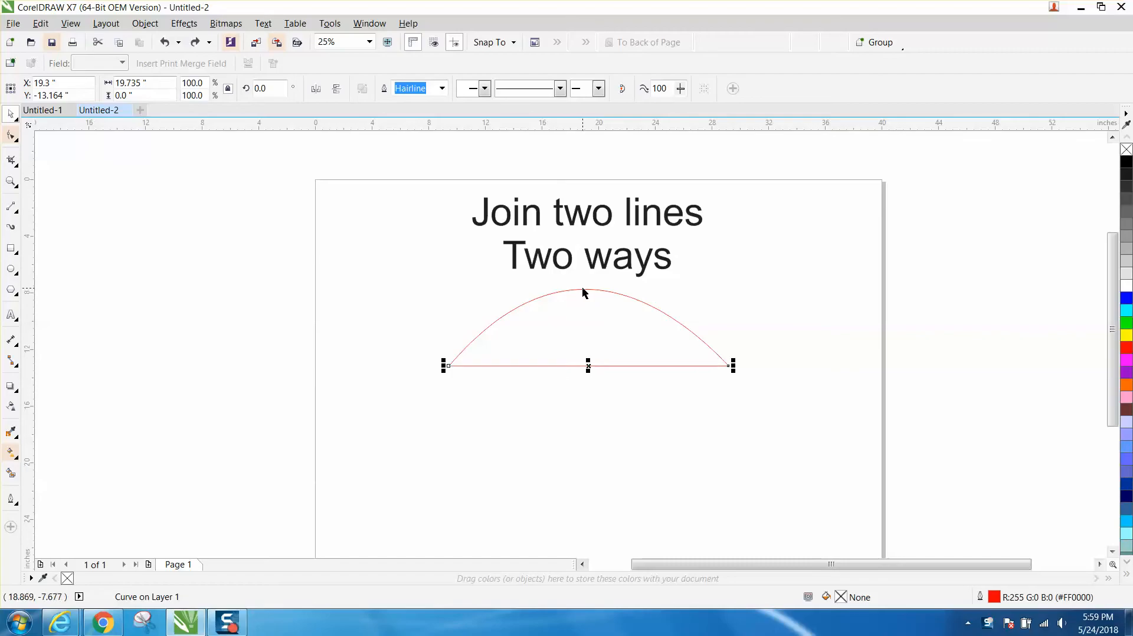
mouse_move(596, 330)
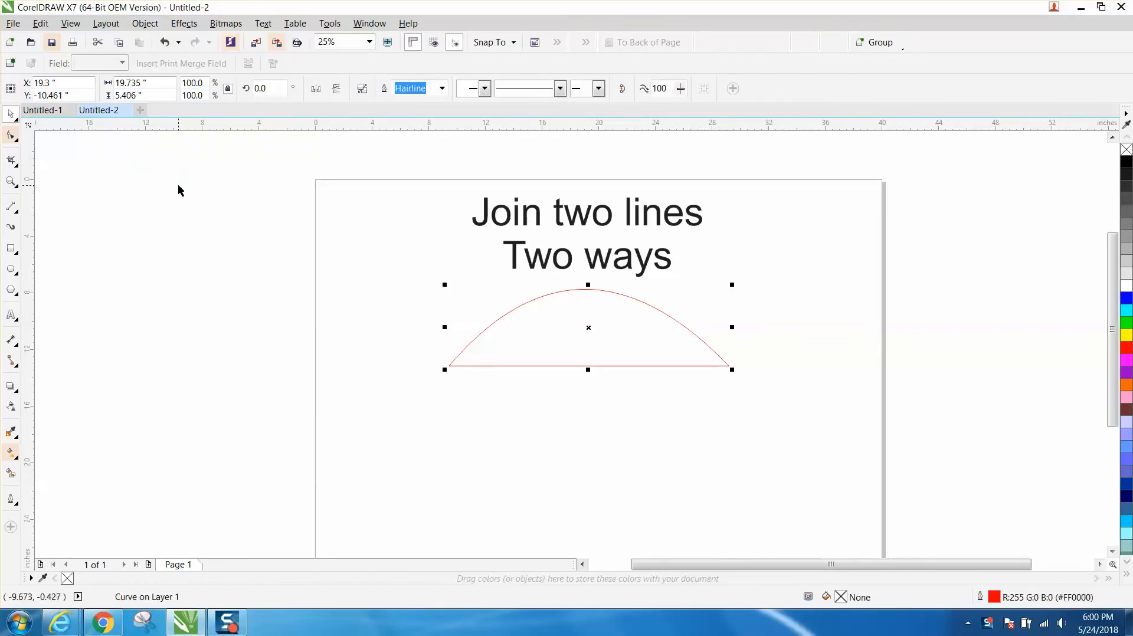
Step: Select both the red arc and the straight line, and undo the black fill
drag(587, 327, 424, 315)
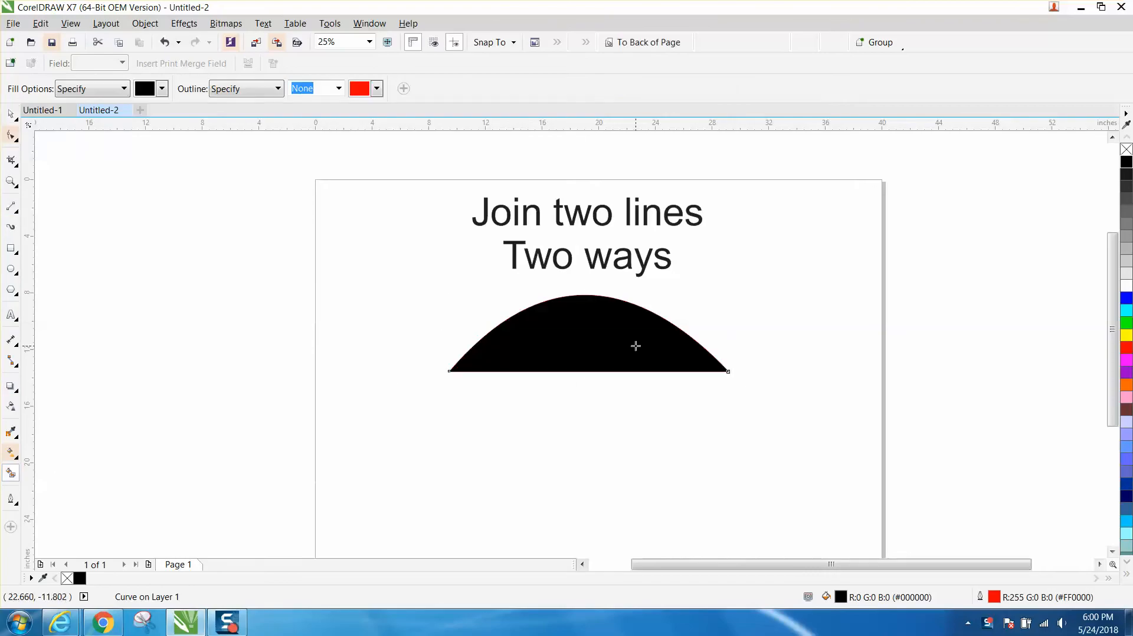
click(636, 345)
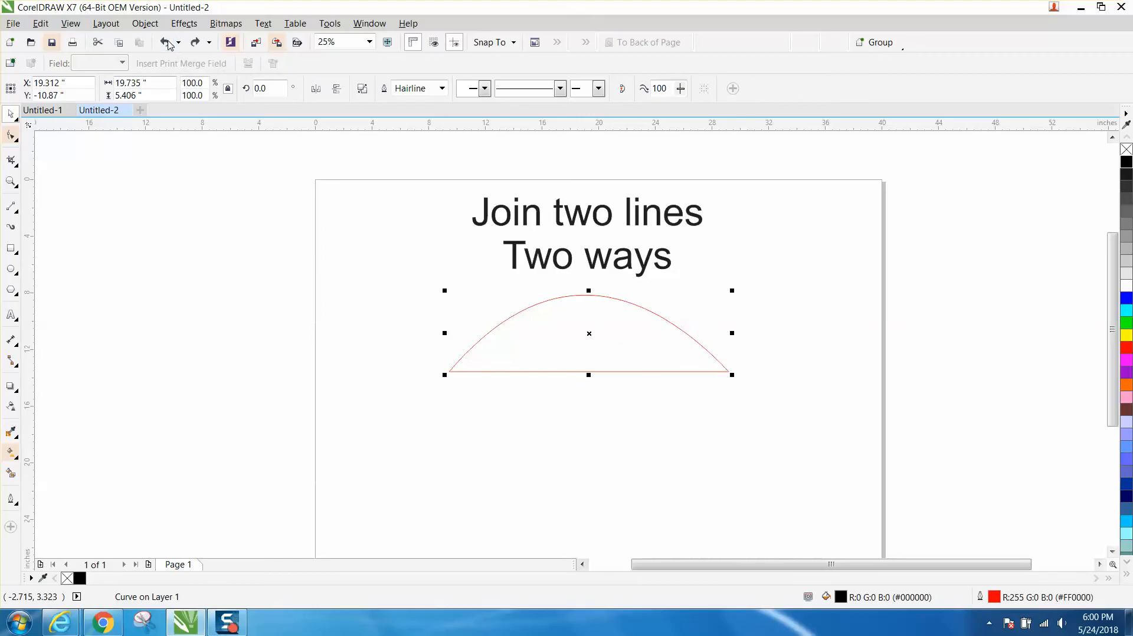
click(116, 169)
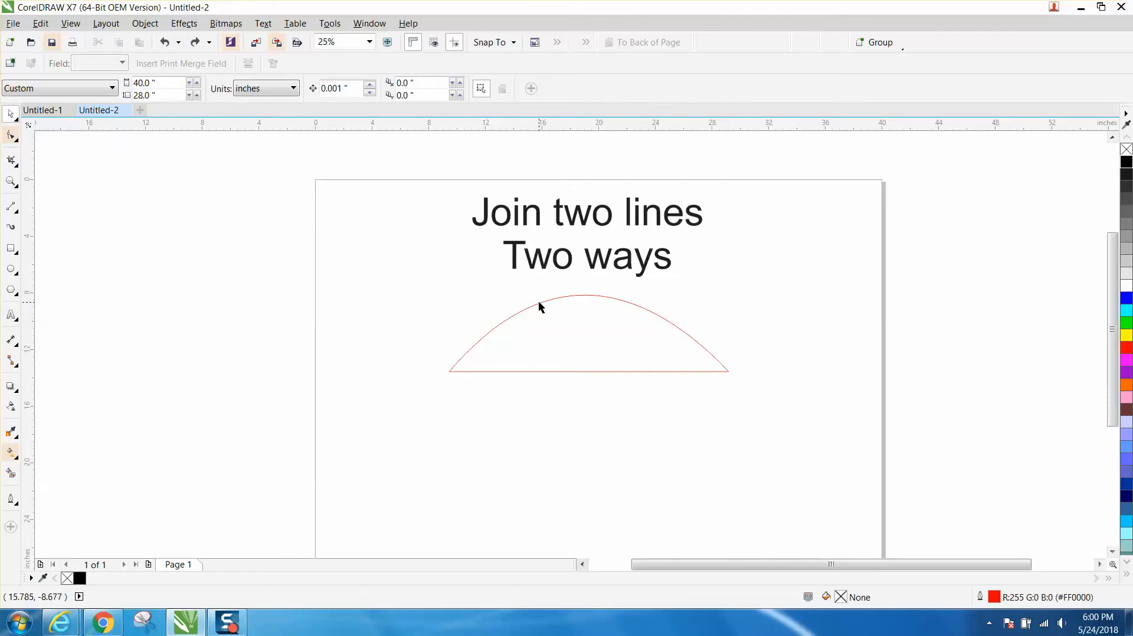
Step: Clear the selection and open the Join Curves docker, set to Extend with 1-inch tolerance
click(543, 300)
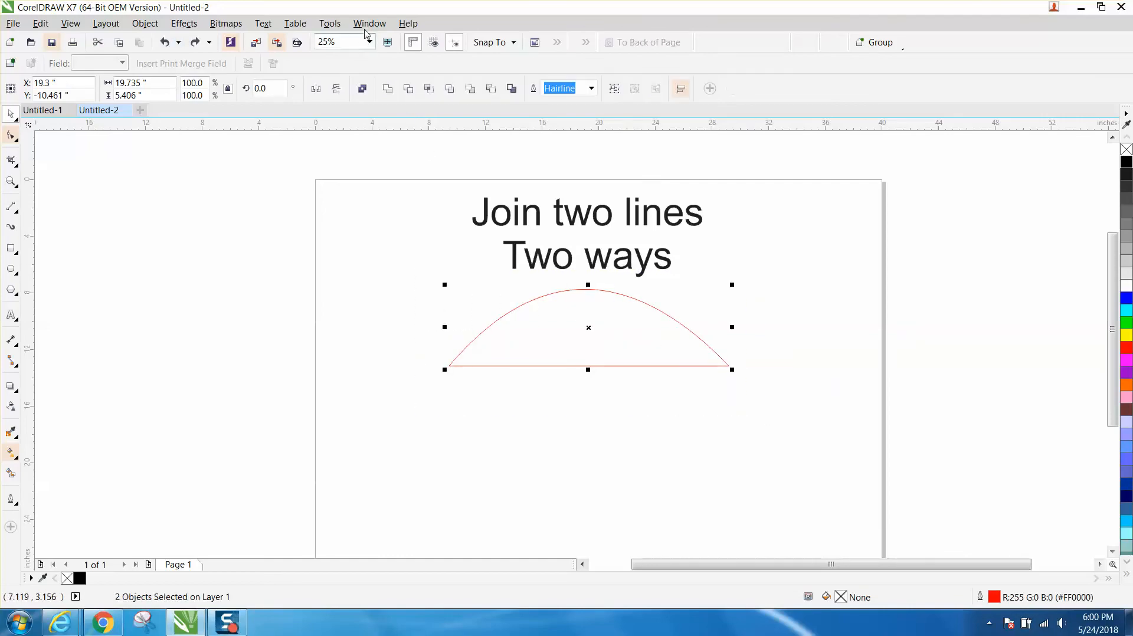
click(369, 23)
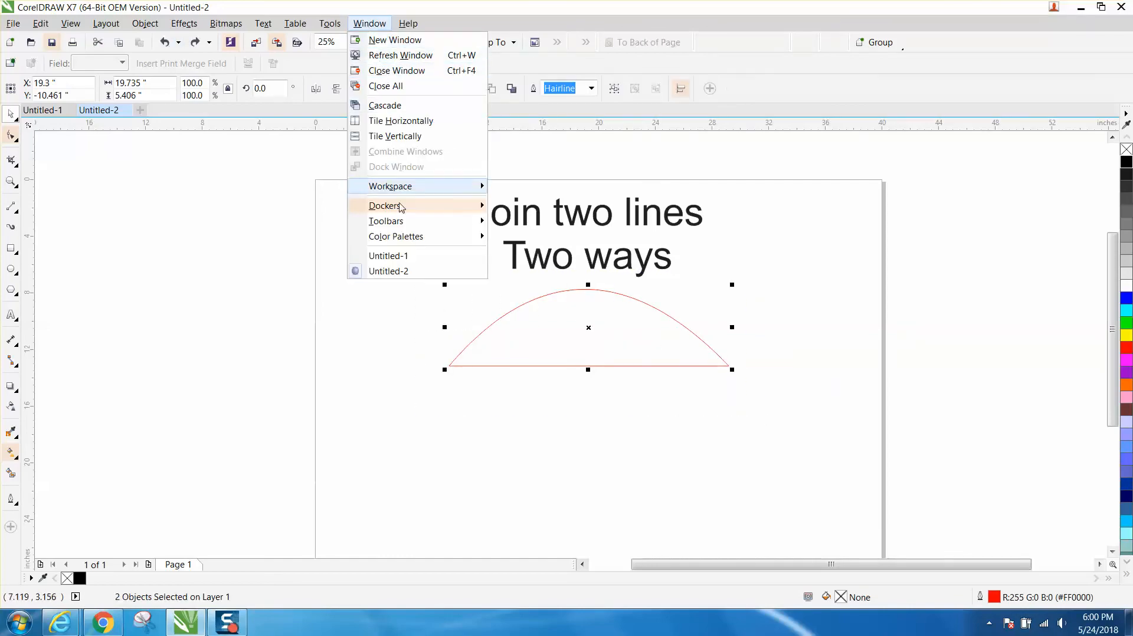
mouse_move(385, 205)
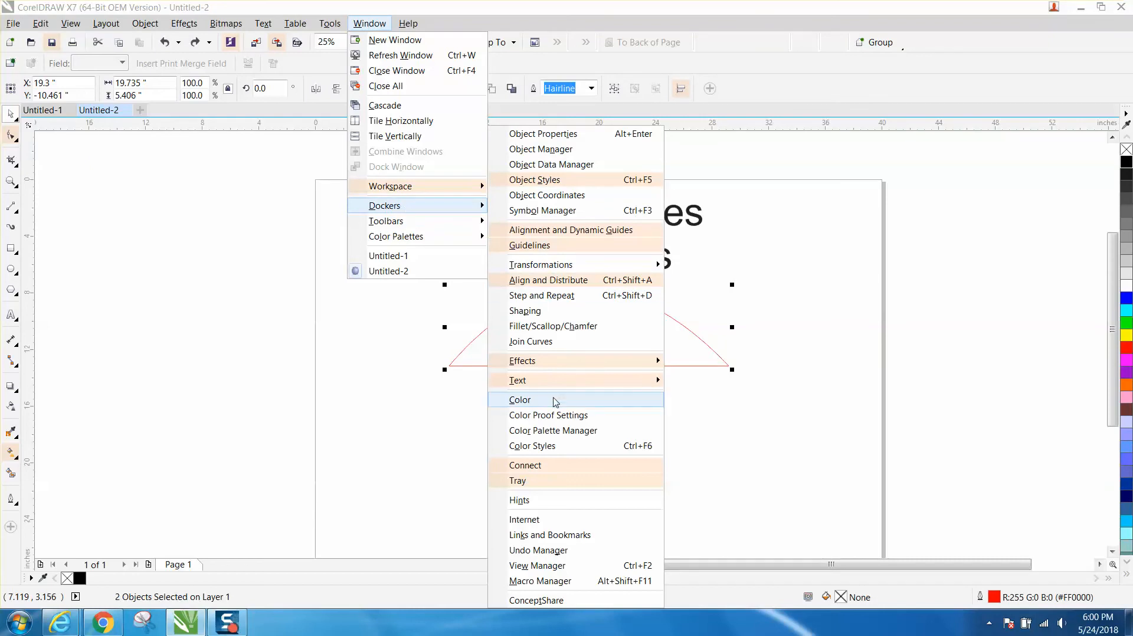
mouse_move(542, 344)
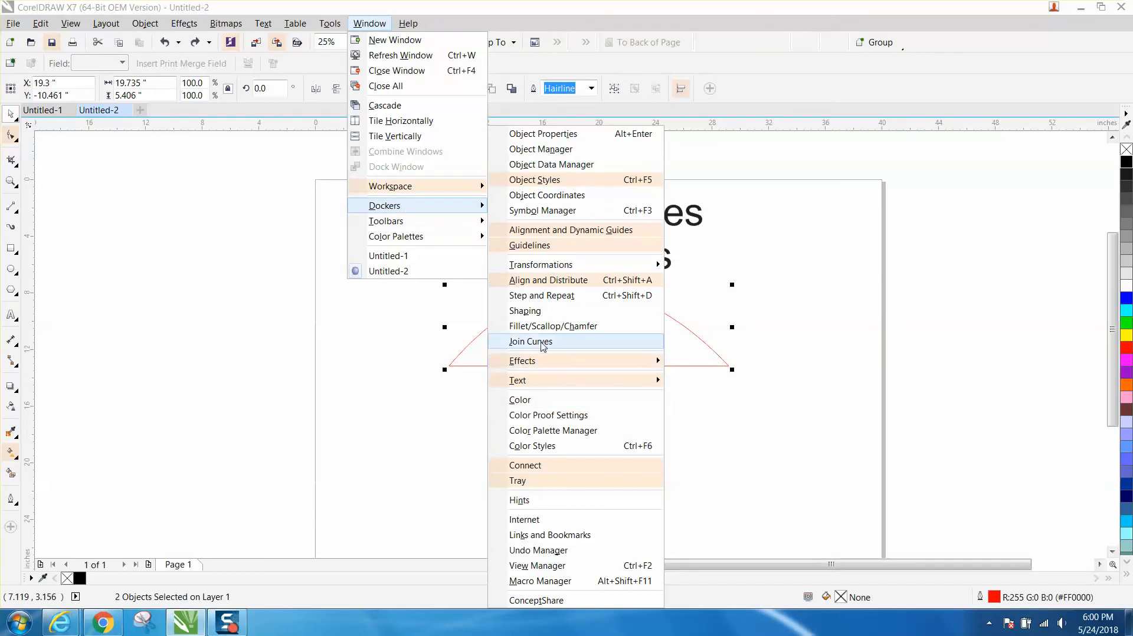
click(530, 341)
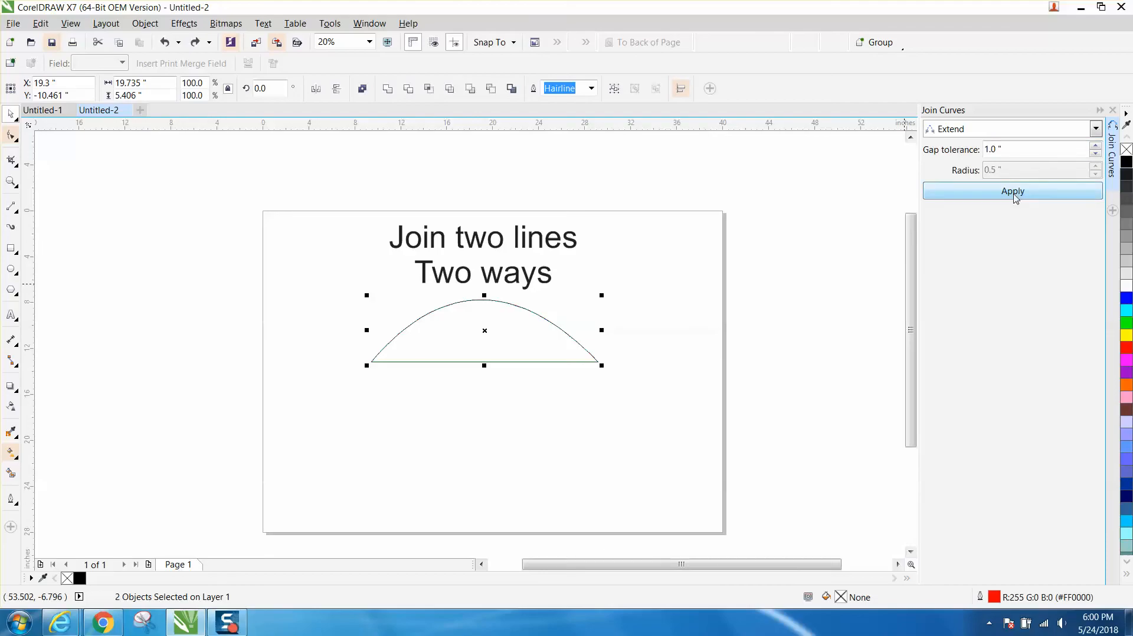
click(1013, 191)
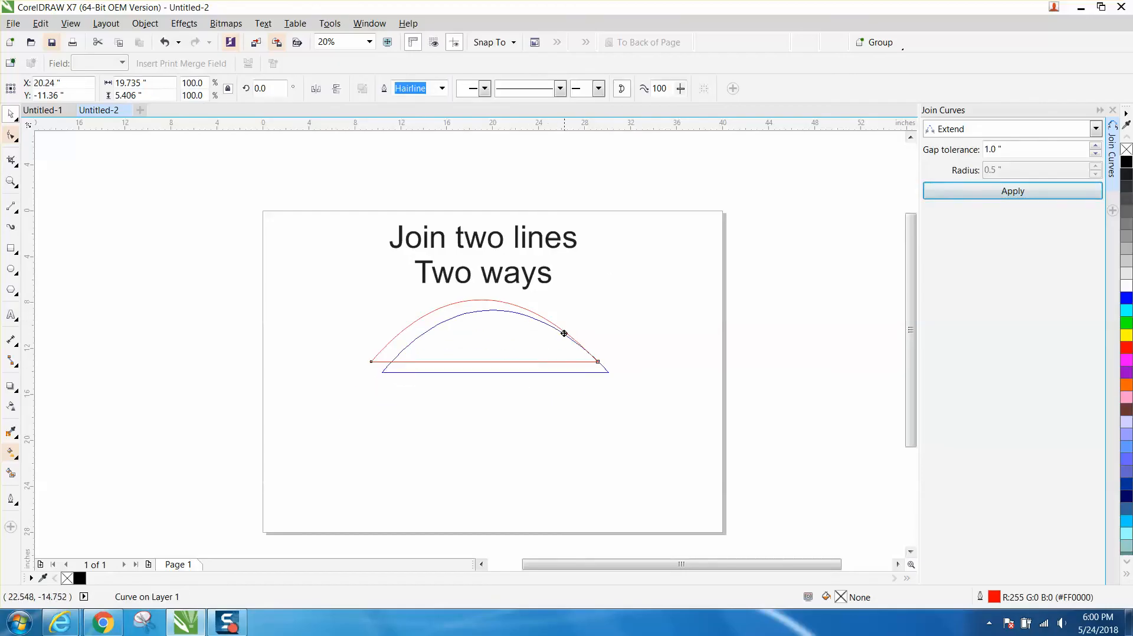
click(1012, 191)
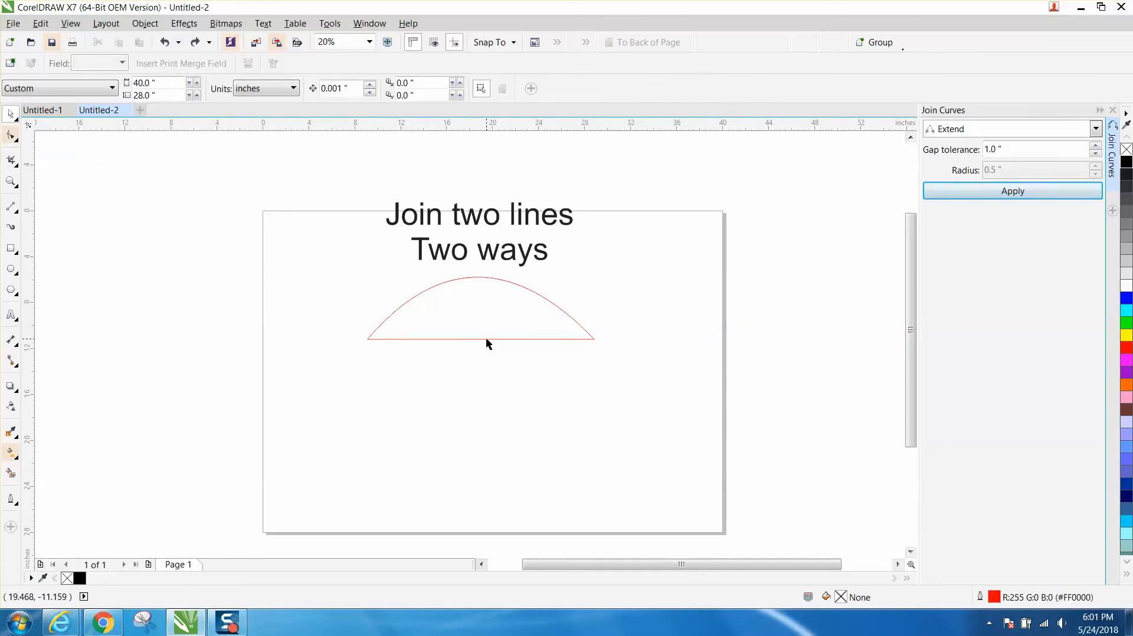
Step: Select the straight line alone and drag it up onto the red arc's endpoints
click(478, 342)
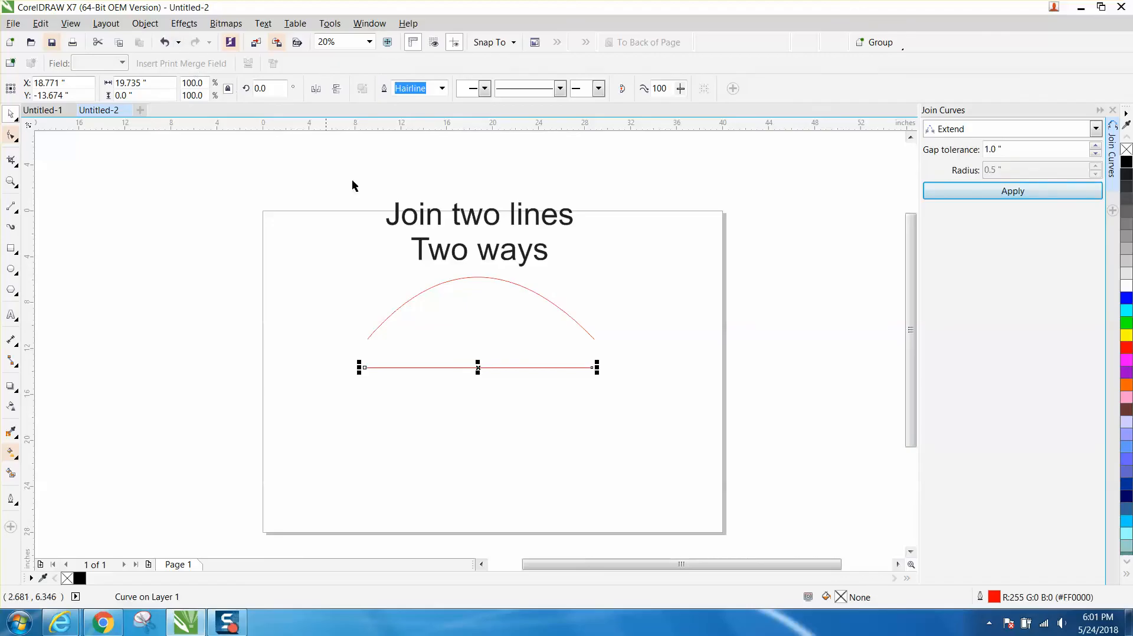
mouse_move(498, 377)
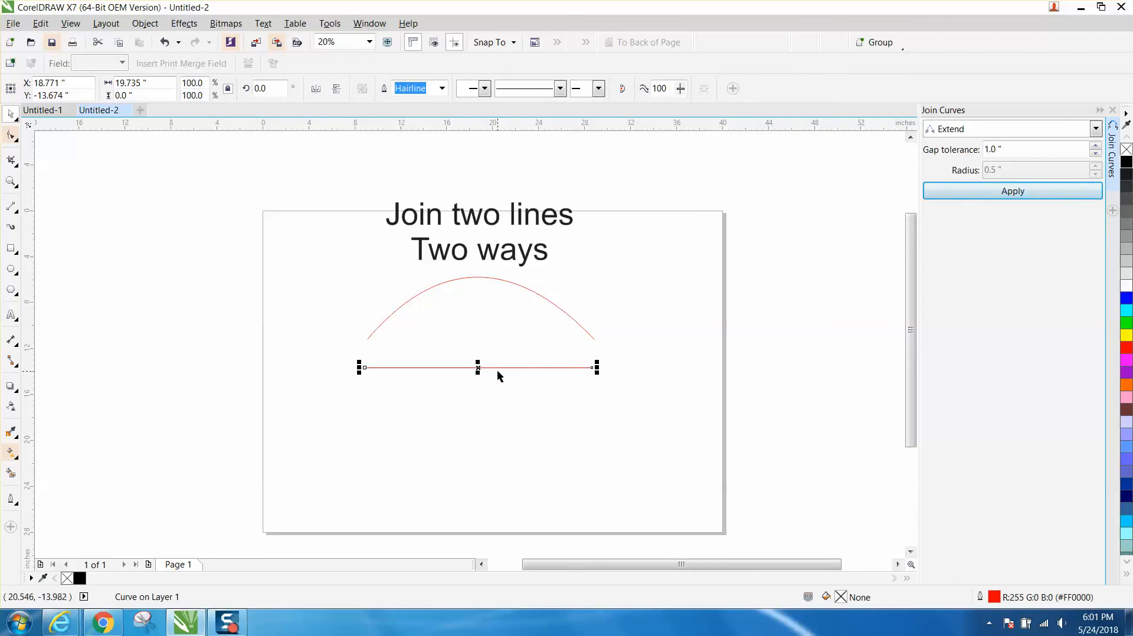
mouse_move(469, 363)
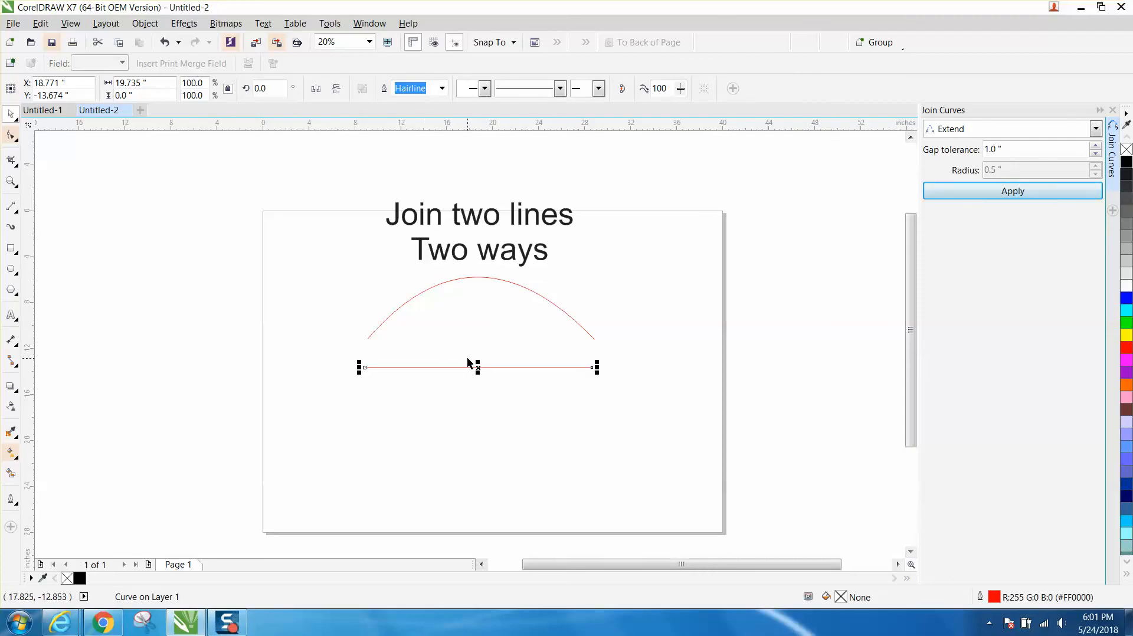
drag(476, 367, 479, 338)
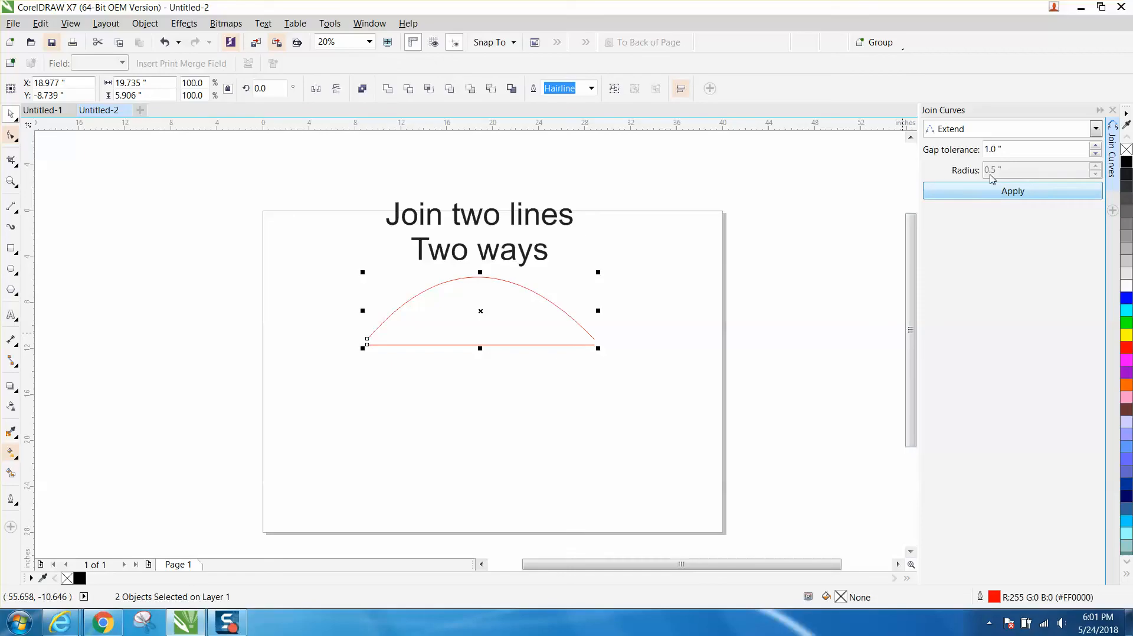
mouse_move(1000, 164)
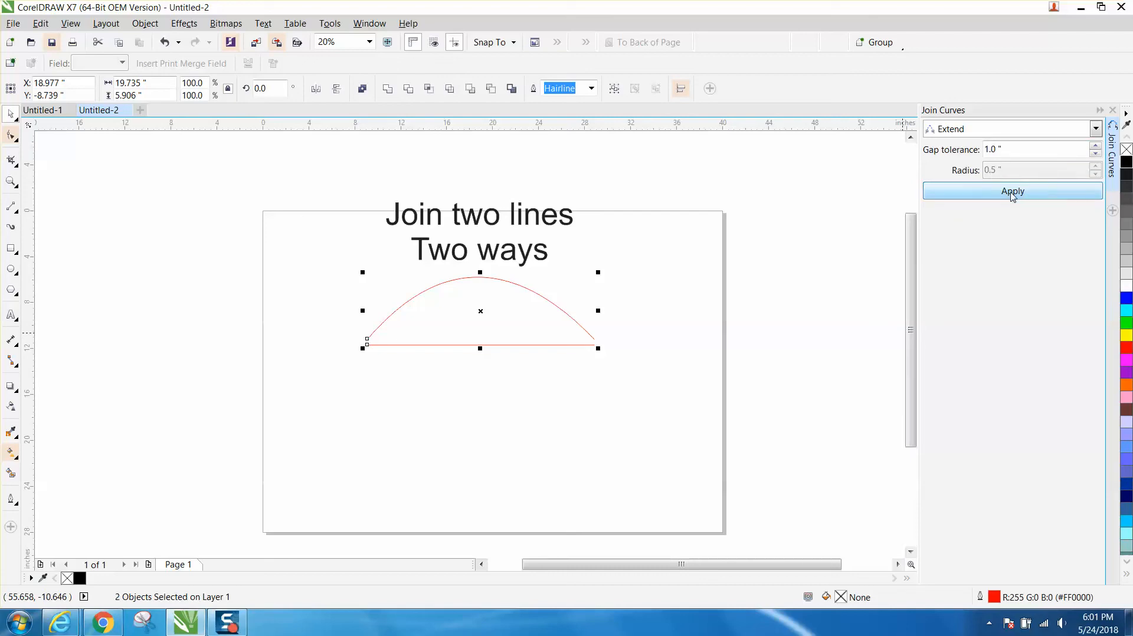
Step: Apply Join Curves to merge the arc and straight line into a single curve
click(1013, 191)
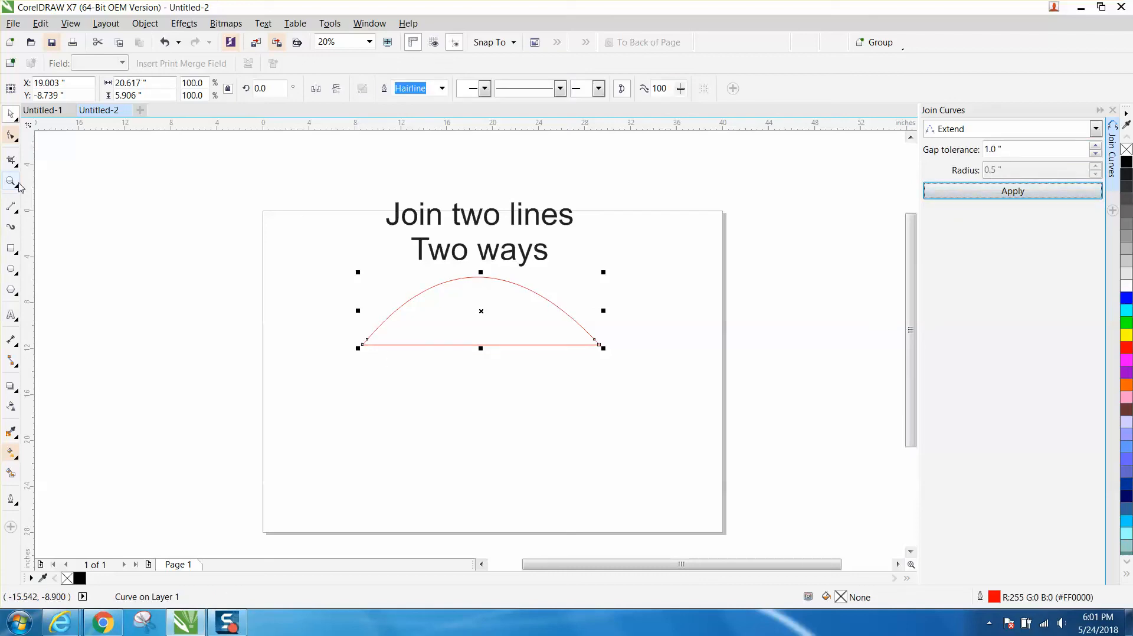
click(10, 181)
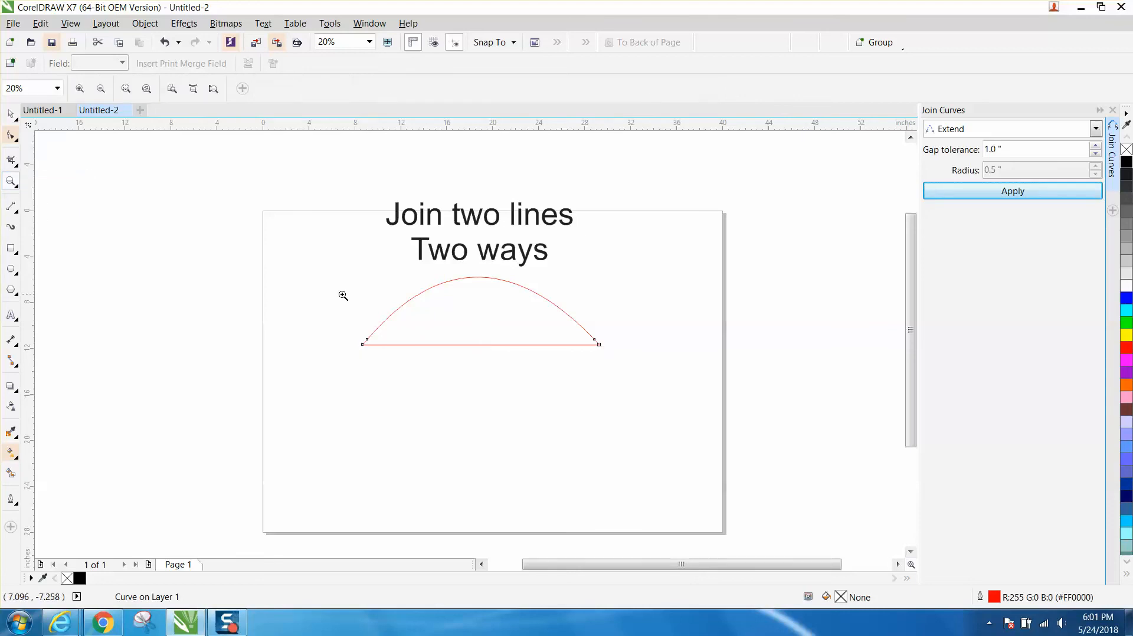